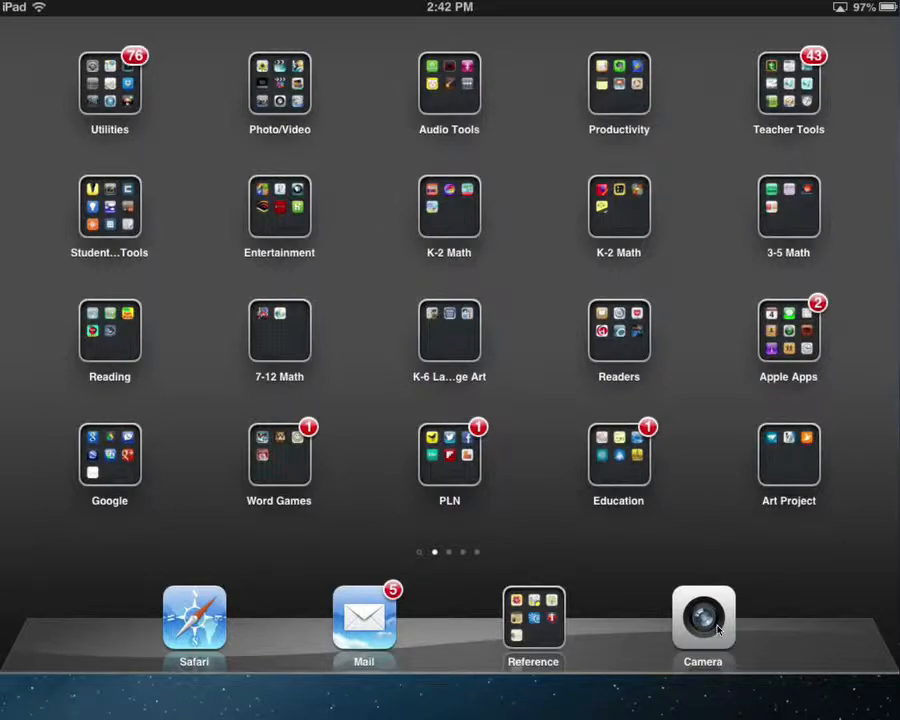
Launch the Camera app to show the live view of the desk and keyboard.
click(704, 616)
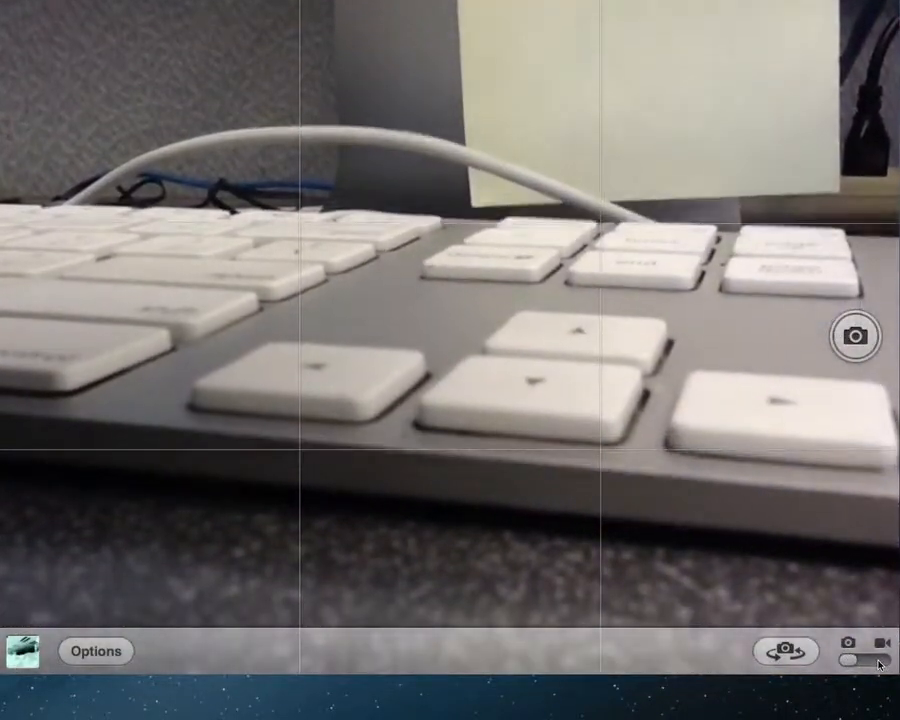
Switch the camera to video mode to record the clip of the scene.
click(856, 336)
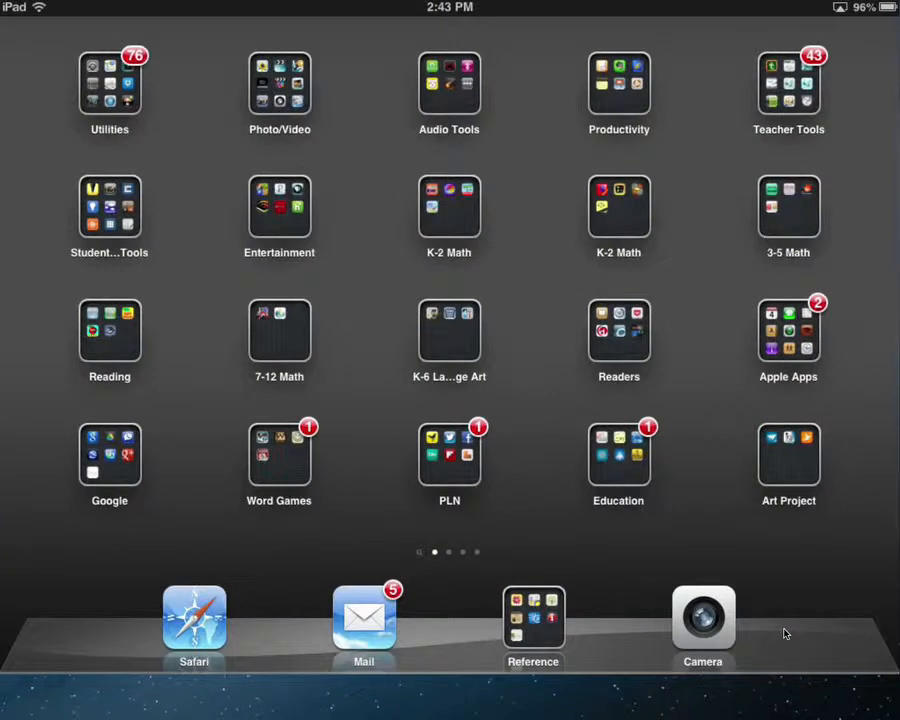
Launch Photos from the Photo/Video folder and show the full library of photos and videos.
click(280, 84)
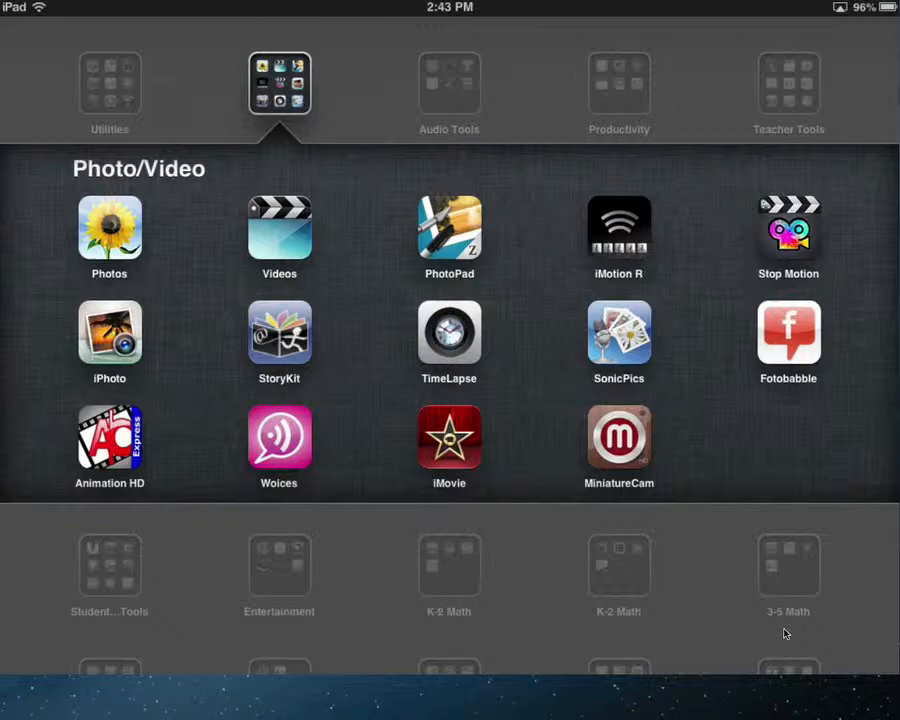
click(108, 228)
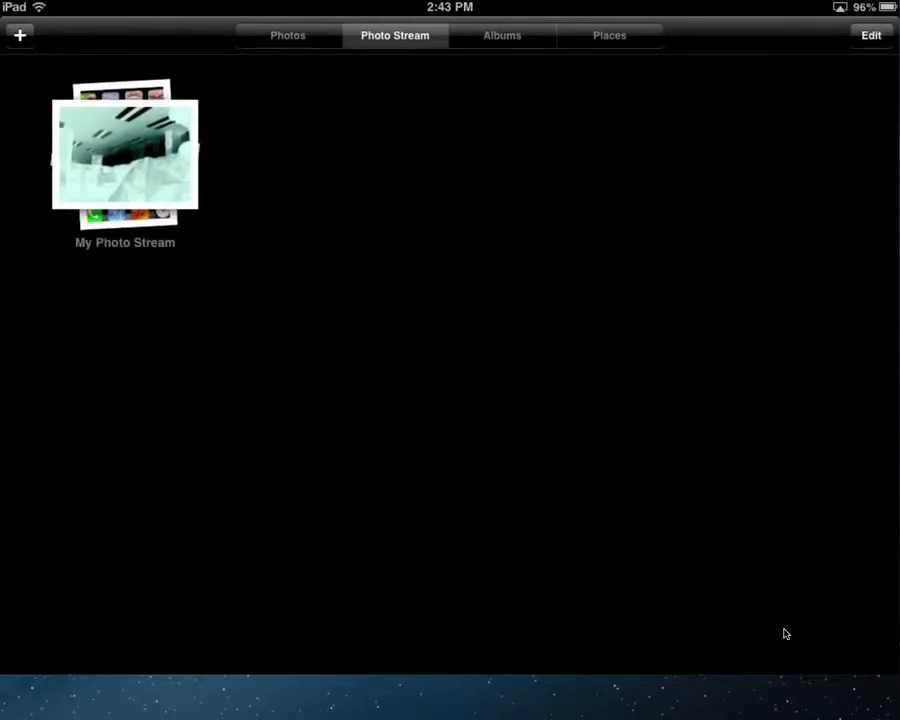
click(288, 36)
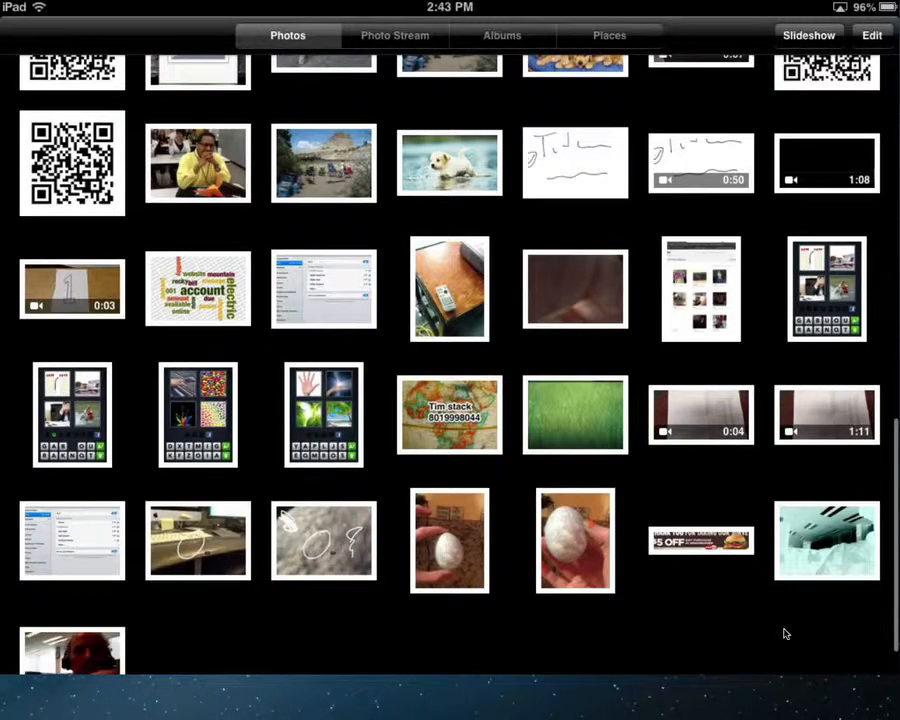